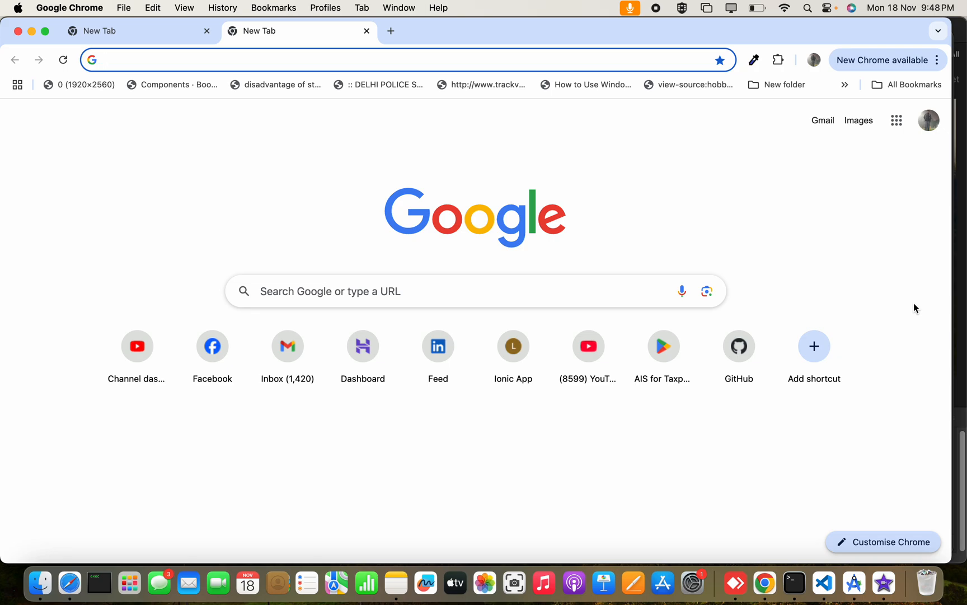
mouse_move(895, 316)
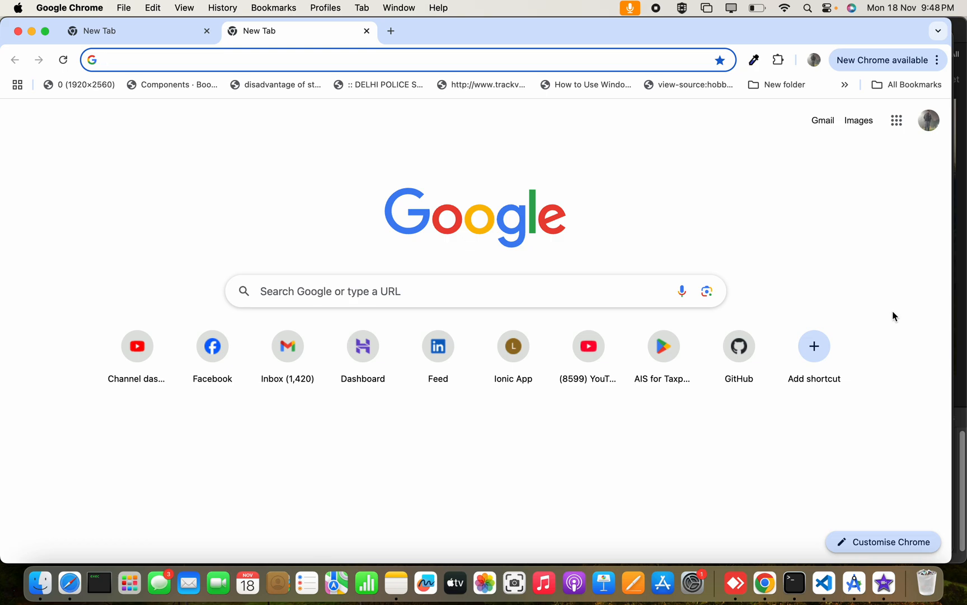
mouse_move(894, 319)
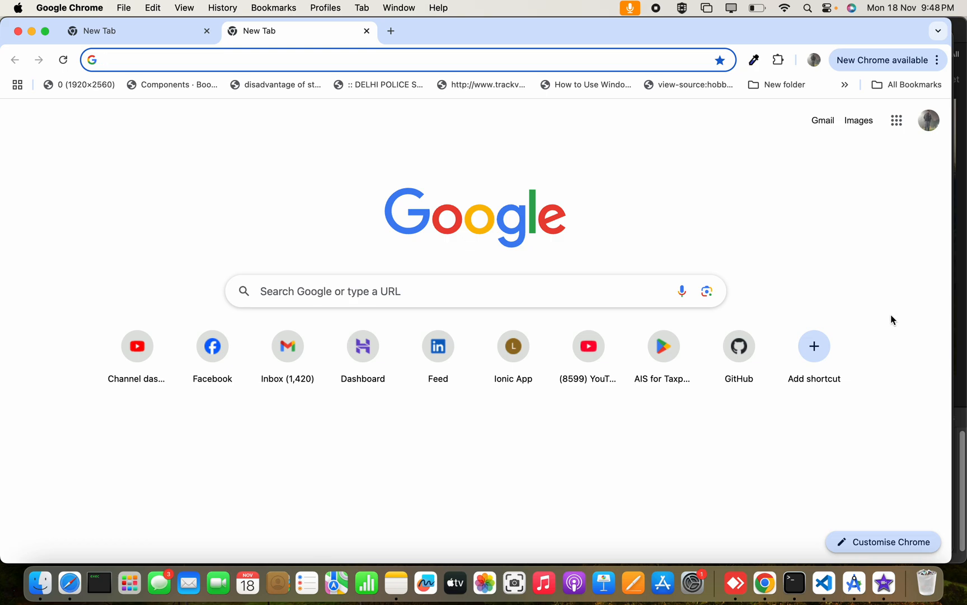
mouse_move(882, 444)
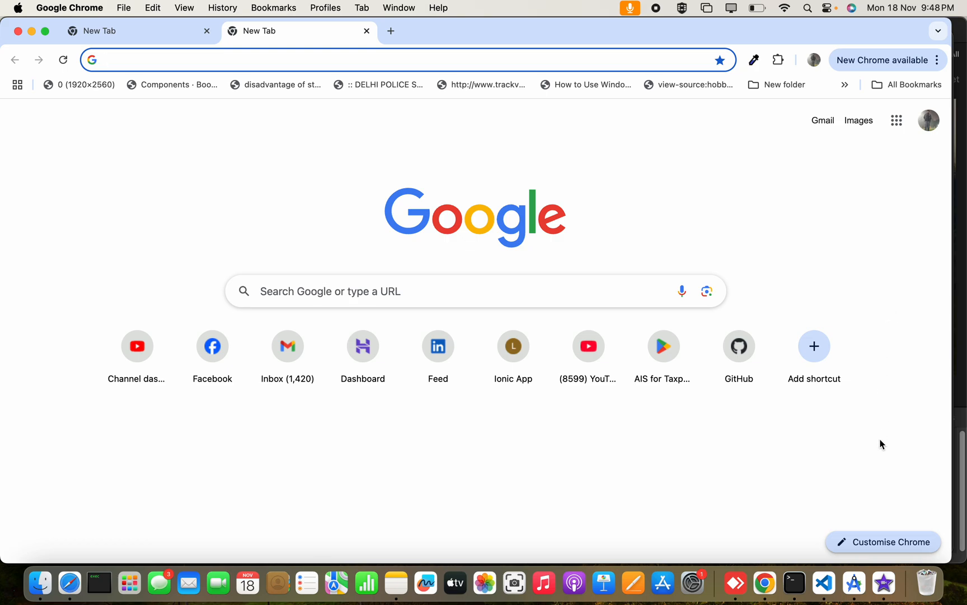
mouse_move(857, 471)
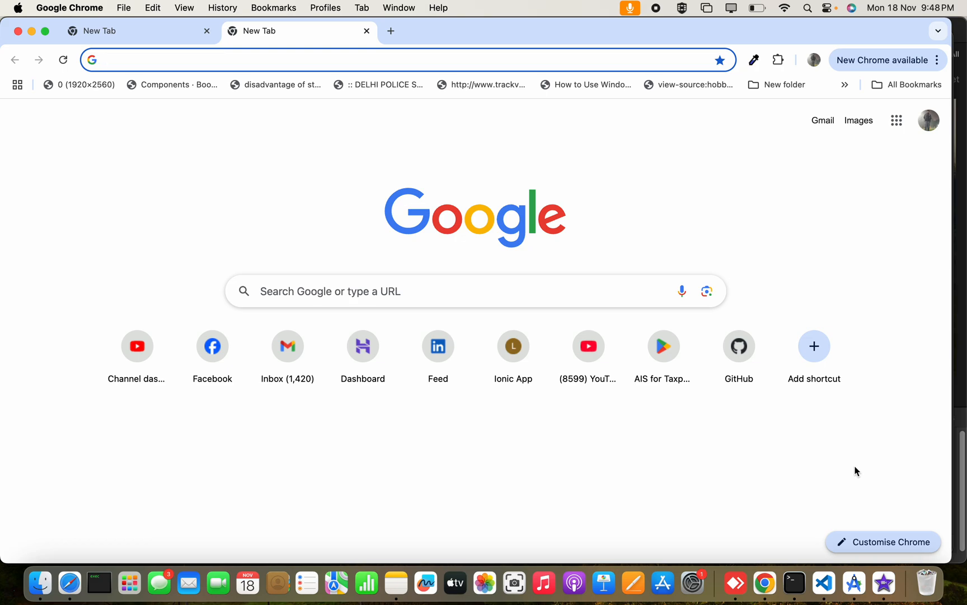
mouse_move(791, 472)
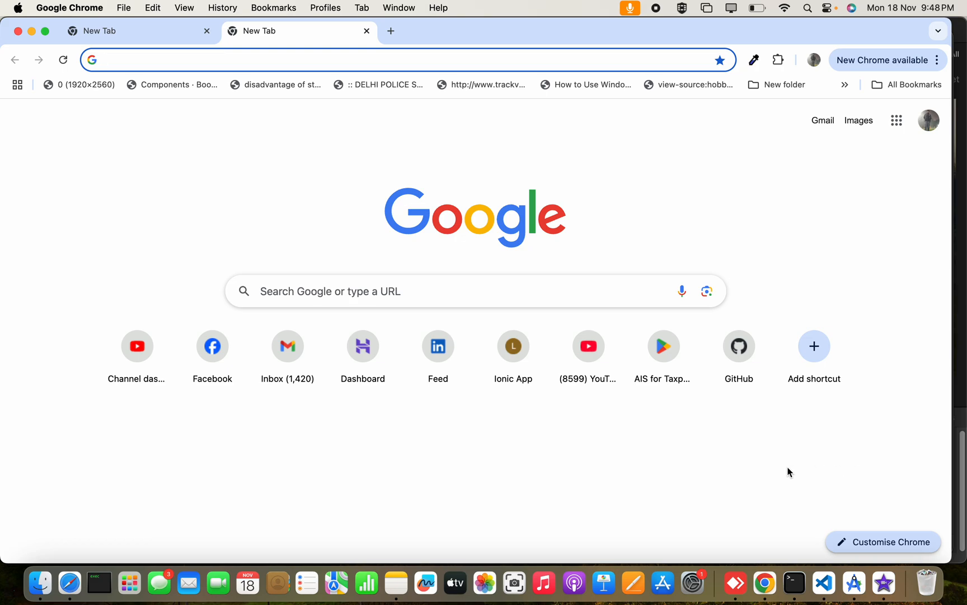
mouse_move(159, 581)
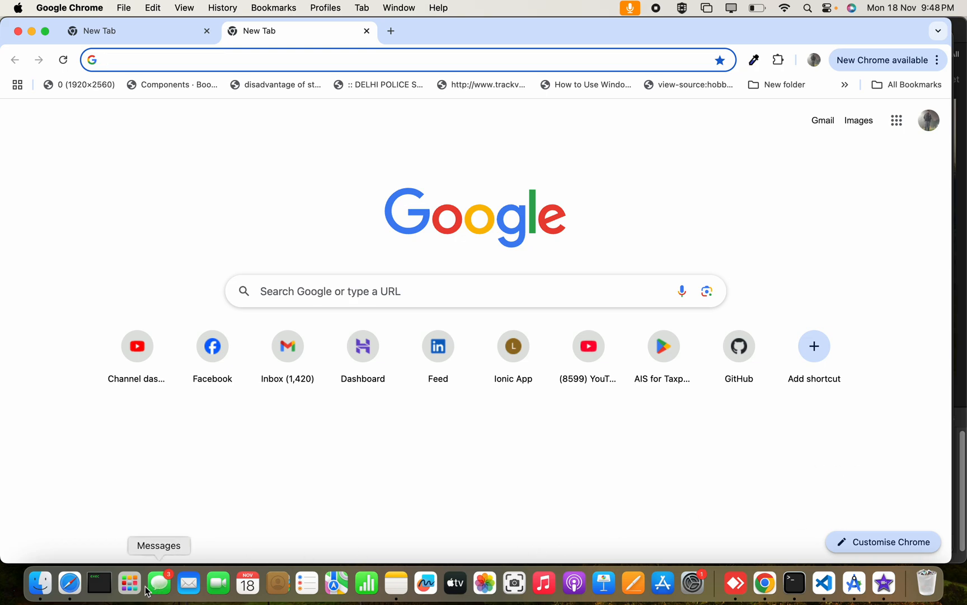
- Launch Xcode by searching "xc" in Launchpad to reach its welcome window
left_click(128, 582)
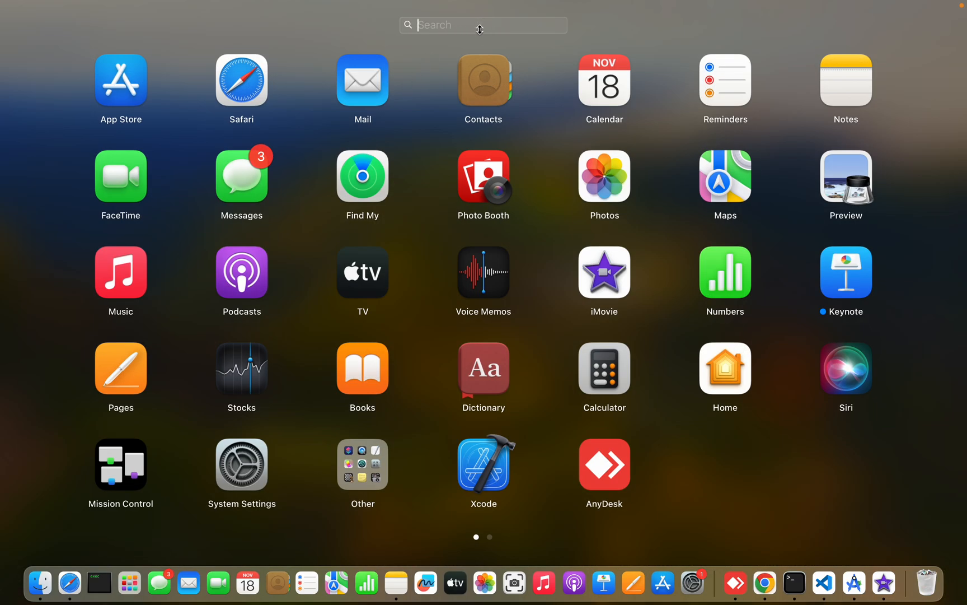
type("xc")
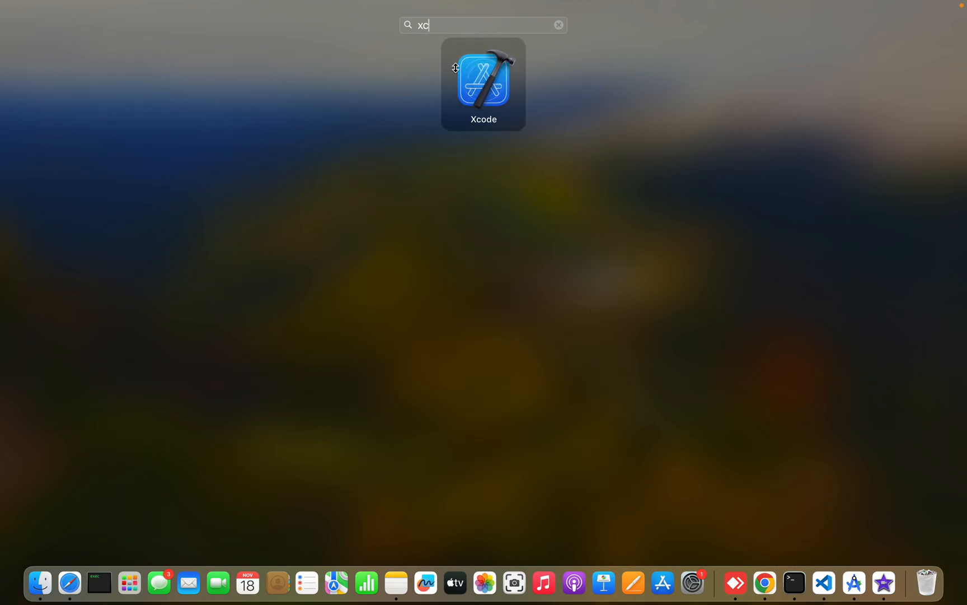
left_click(483, 84)
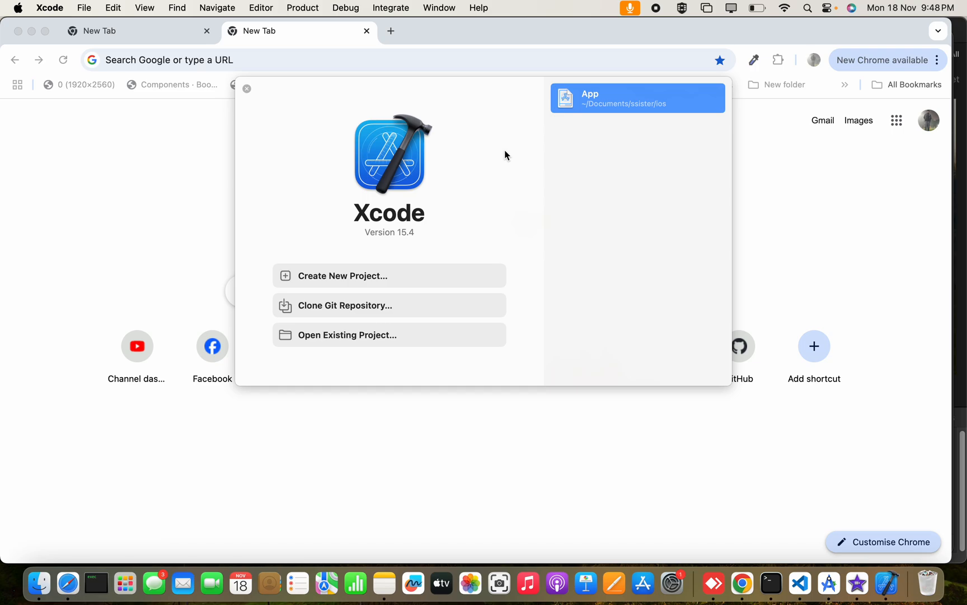
mouse_move(400, 135)
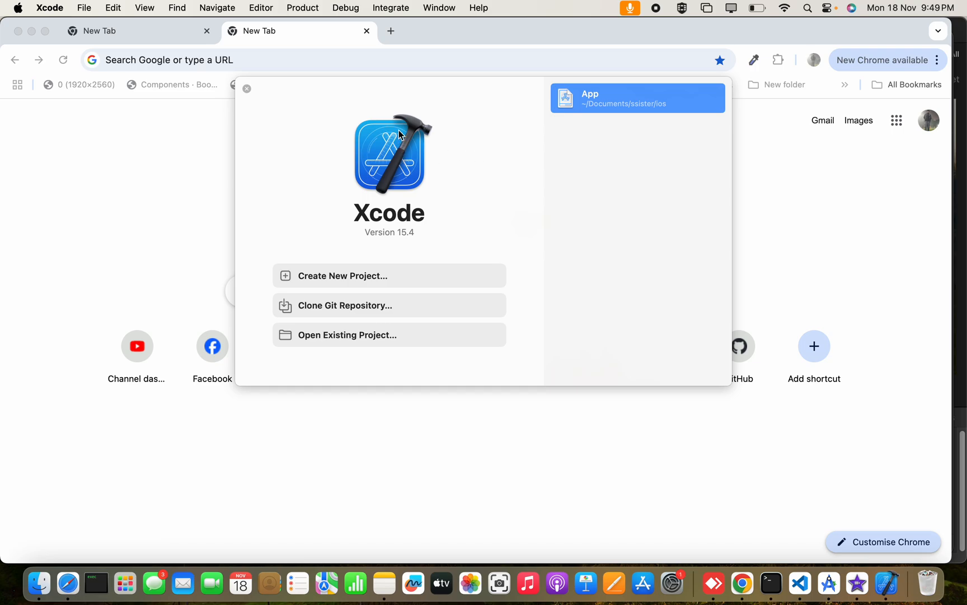
mouse_move(436, 12)
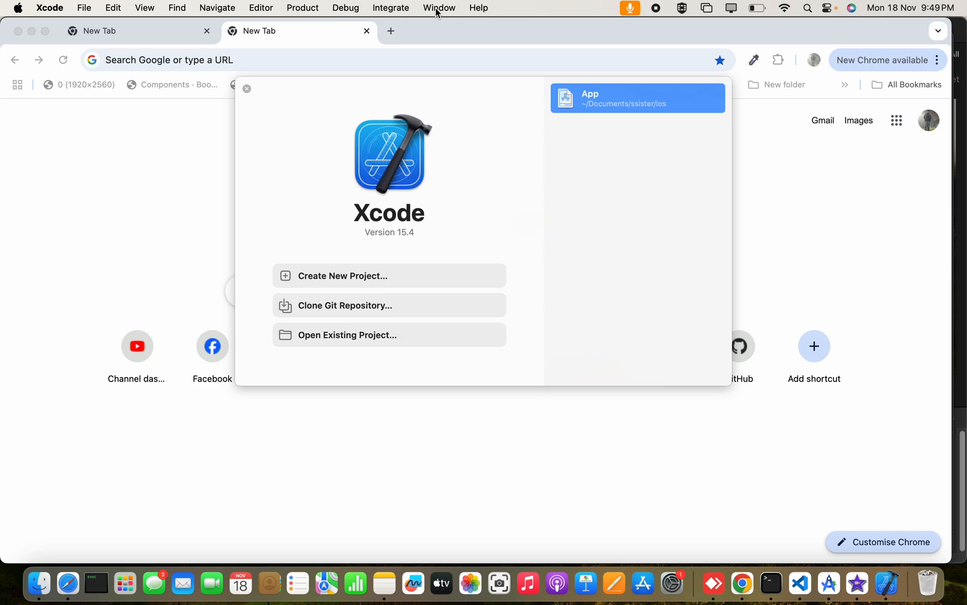
- Open the Organizer from the Window menu to list the MERENEL Business archives
left_click(439, 8)
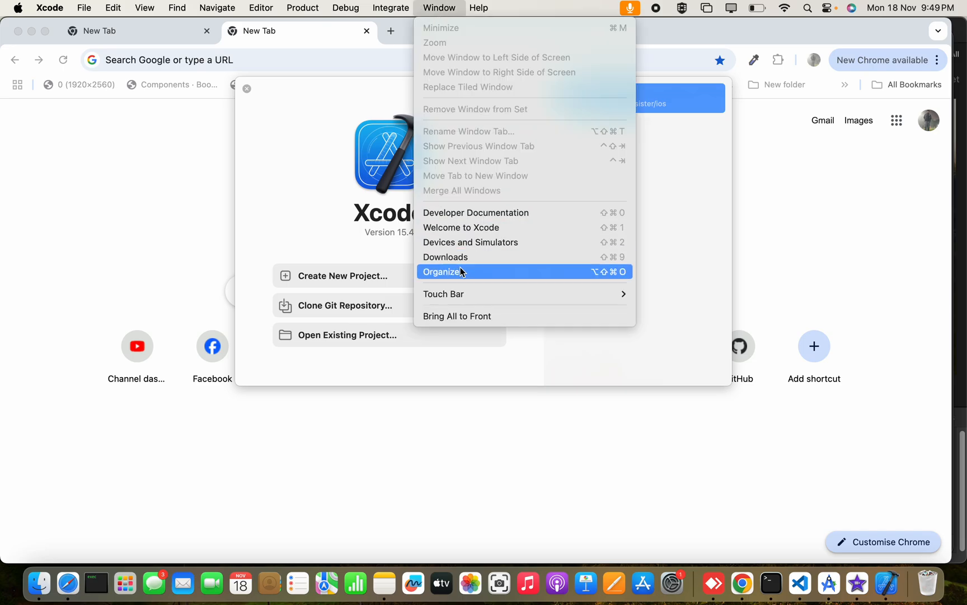
left_click(442, 271)
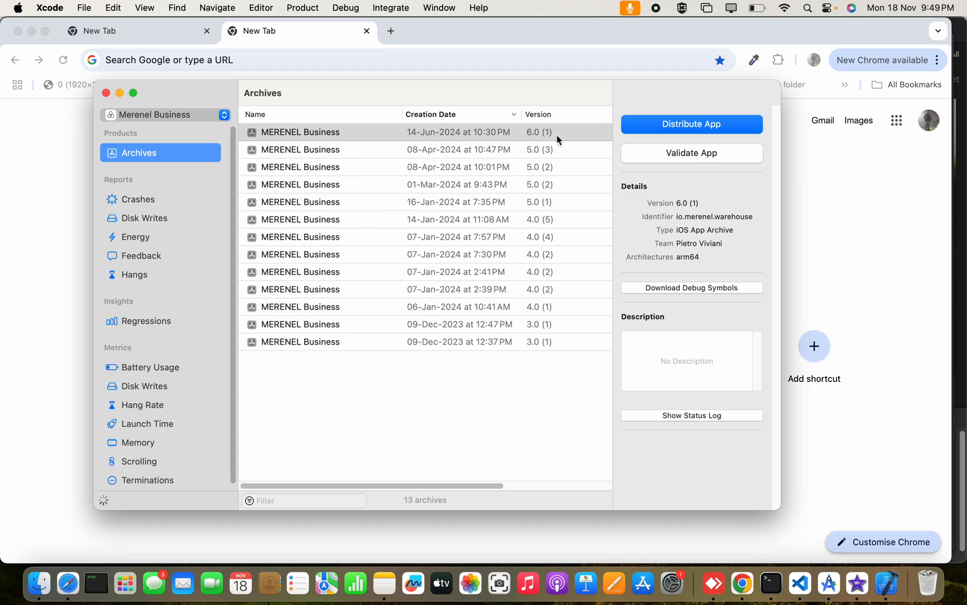
mouse_move(363, 178)
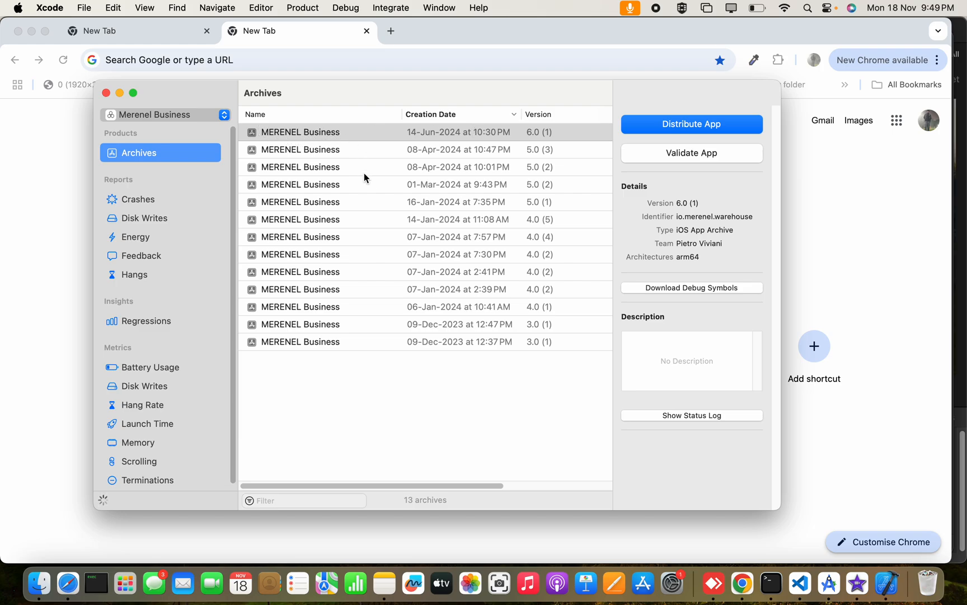
mouse_move(187, 114)
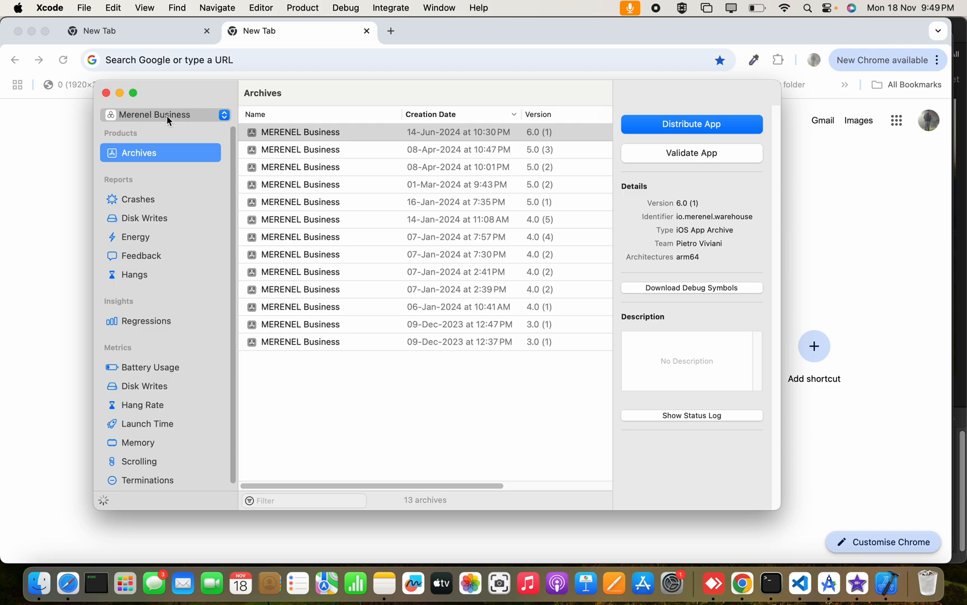
mouse_move(228, 128)
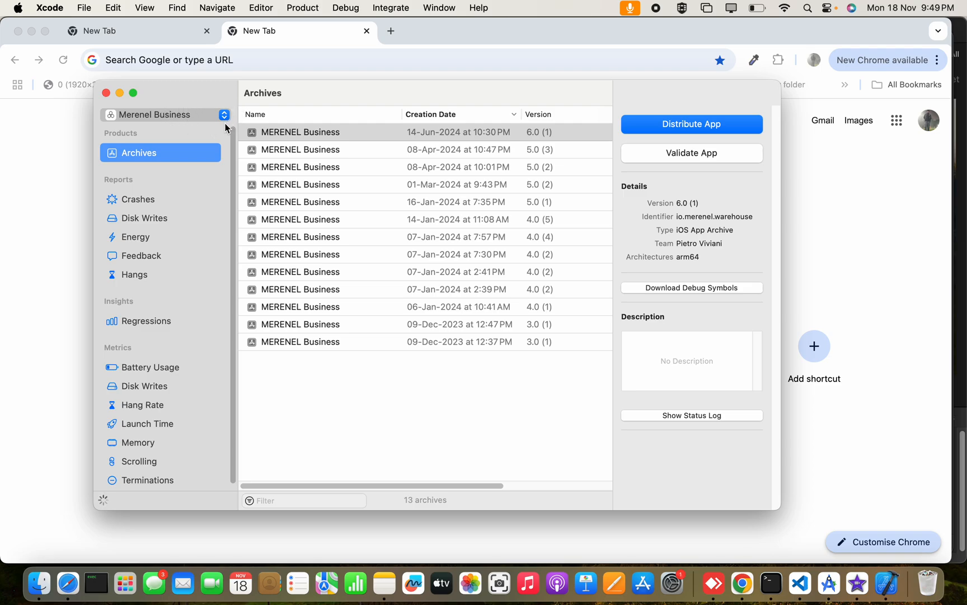
mouse_move(226, 132)
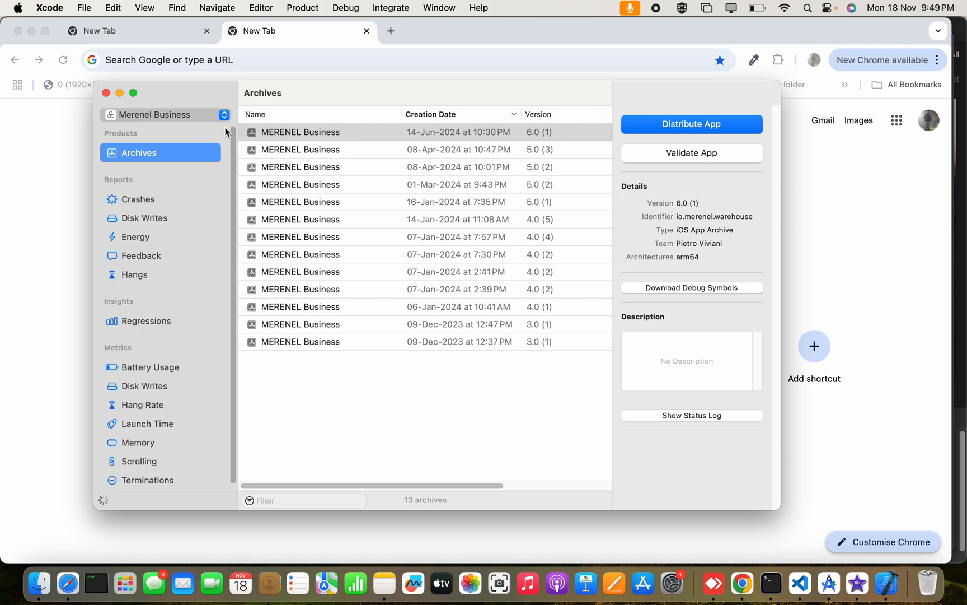
mouse_move(323, 264)
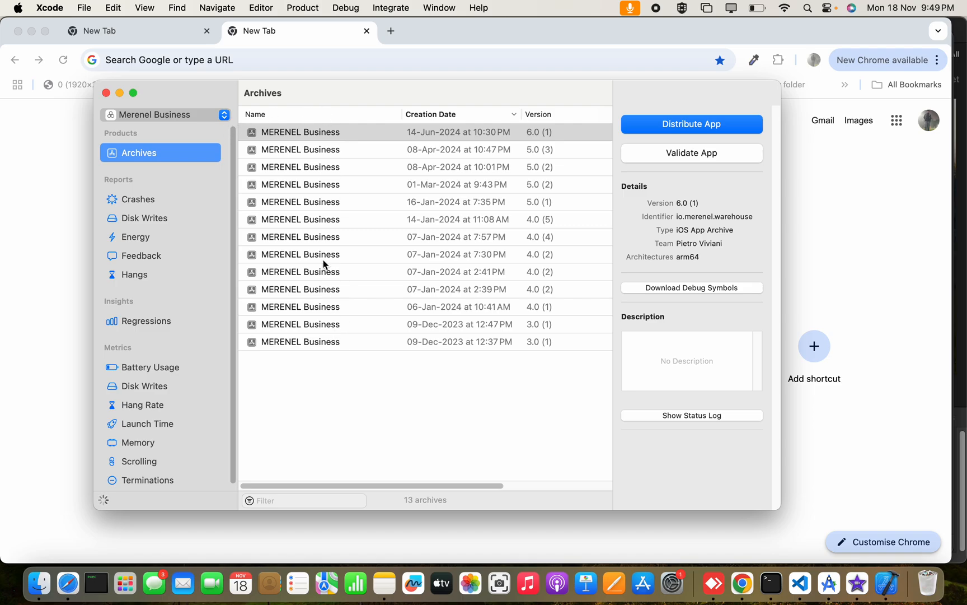
mouse_move(198, 121)
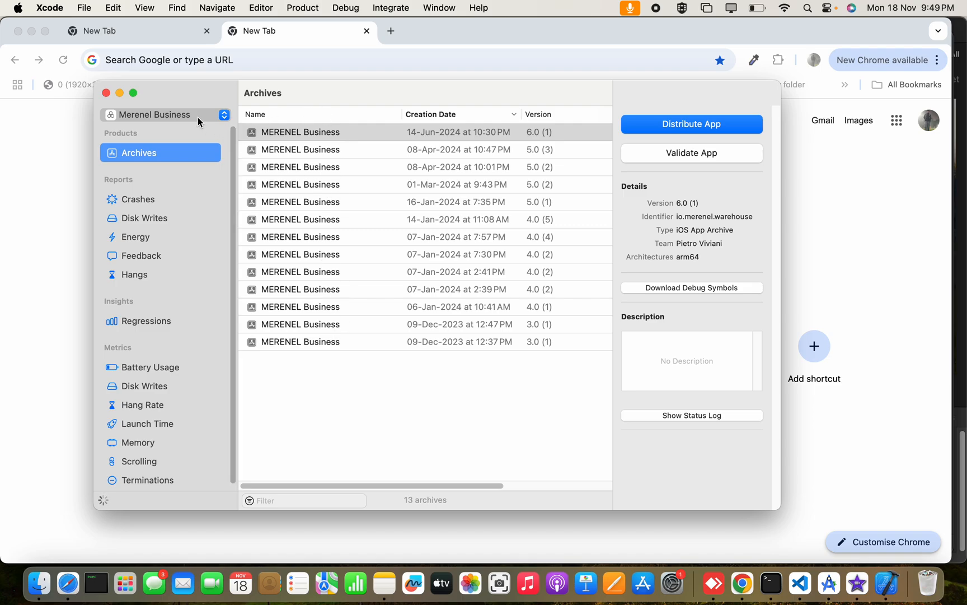
mouse_move(309, 193)
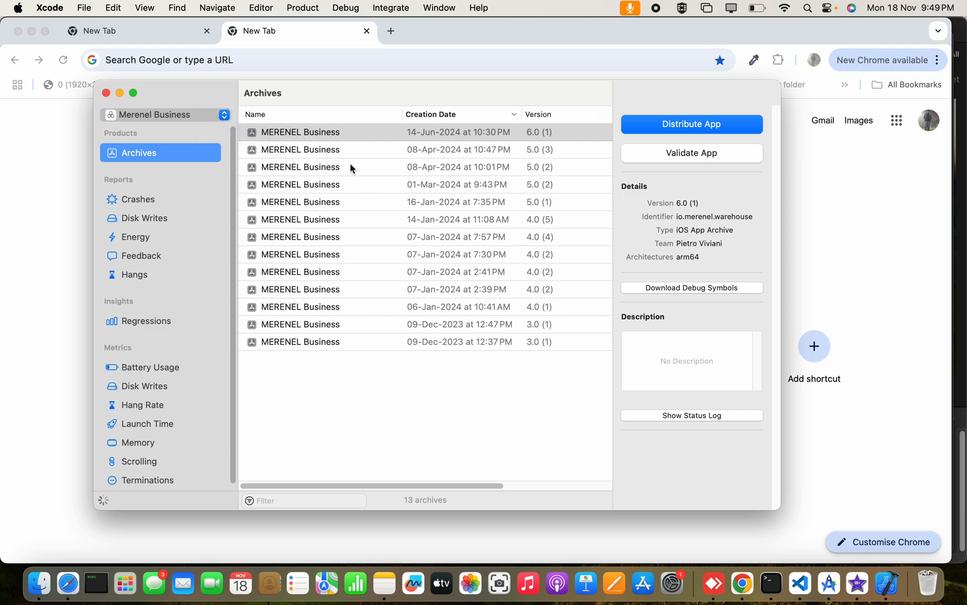
mouse_move(288, 172)
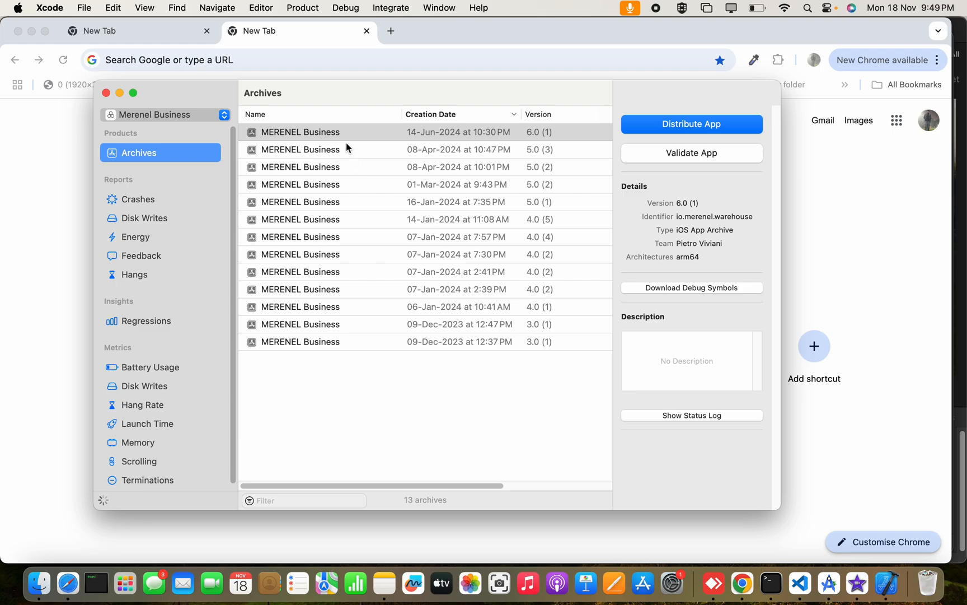
mouse_move(419, 157)
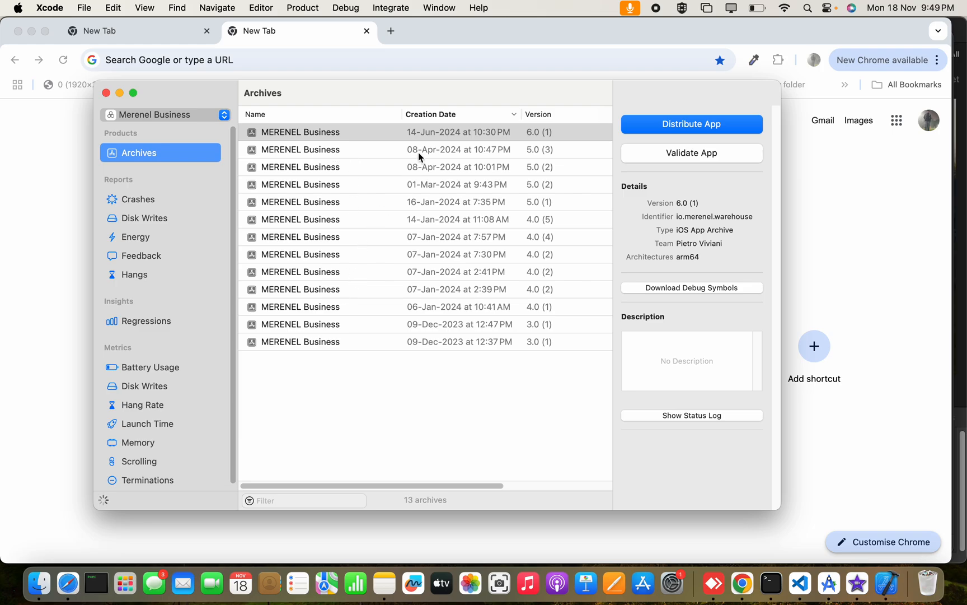
mouse_move(438, 141)
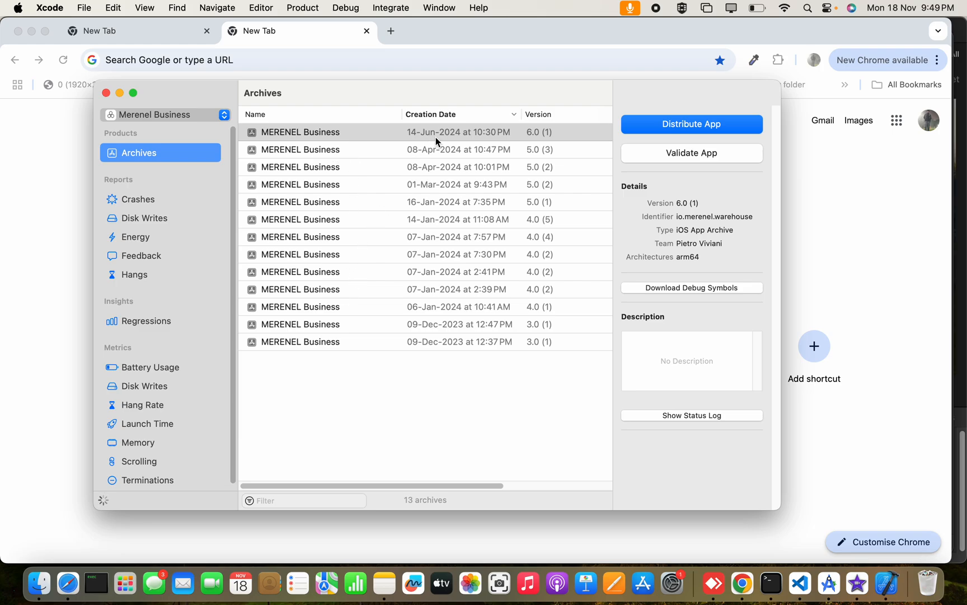
mouse_move(537, 242)
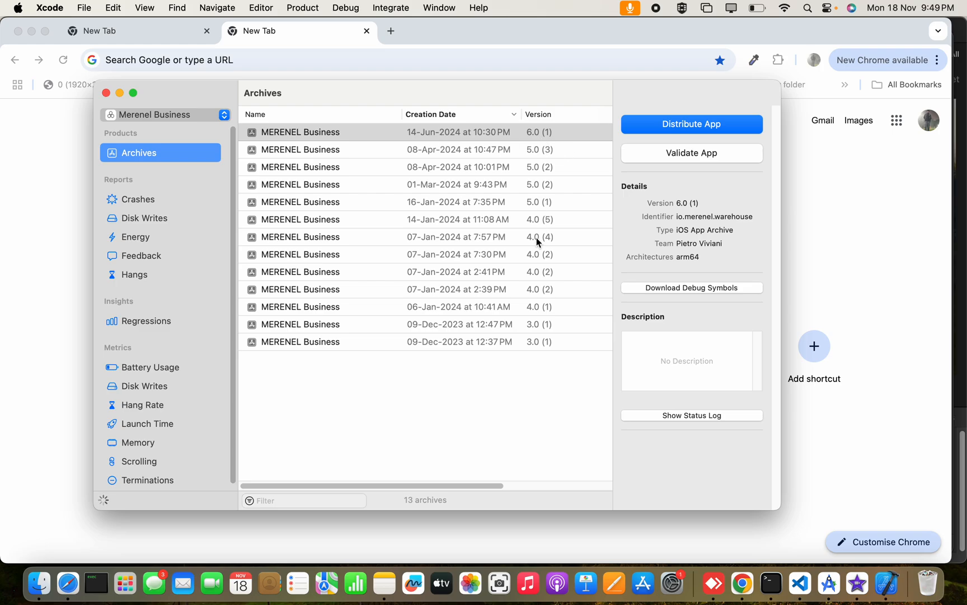